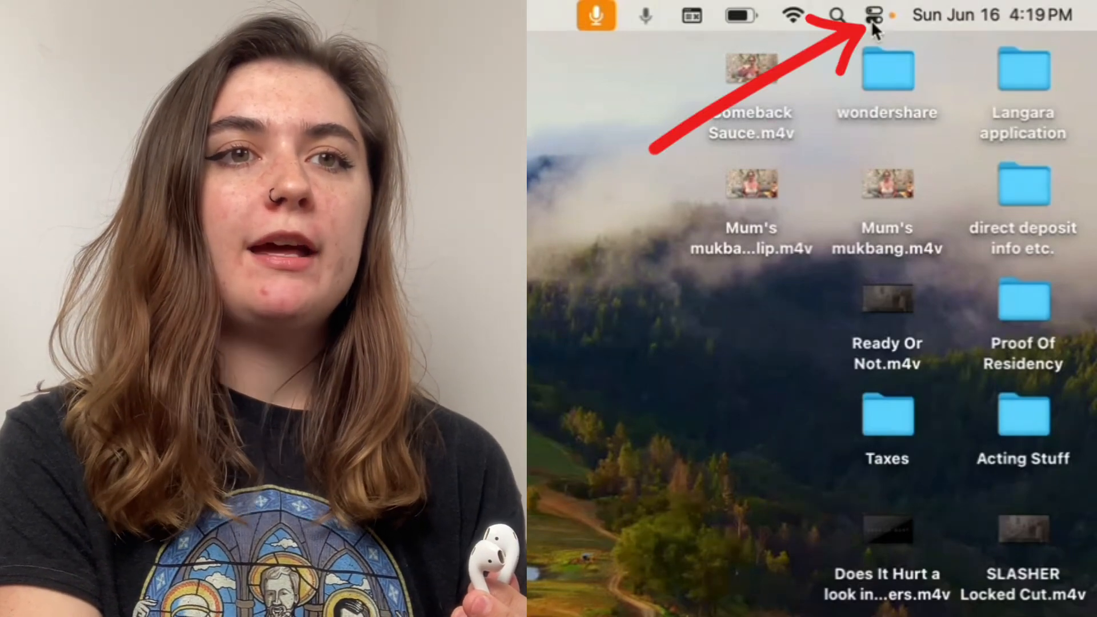
# Show Control Center's Bluetooth panel listing both connected pairs of AirPods.
pyautogui.click(873, 14)
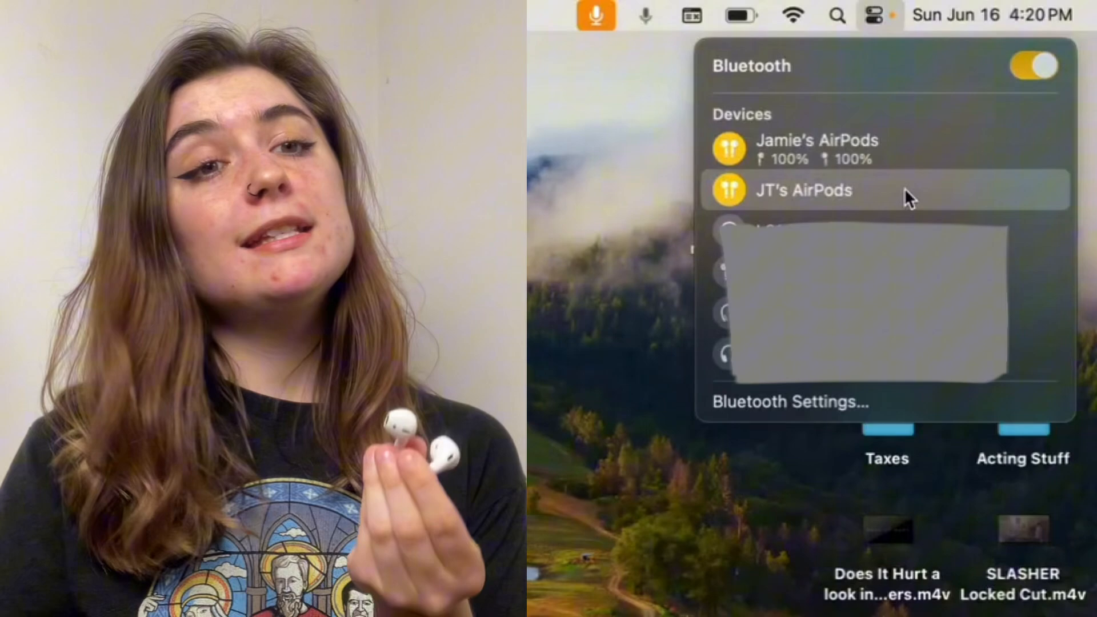
pyautogui.moveTo(804, 172)
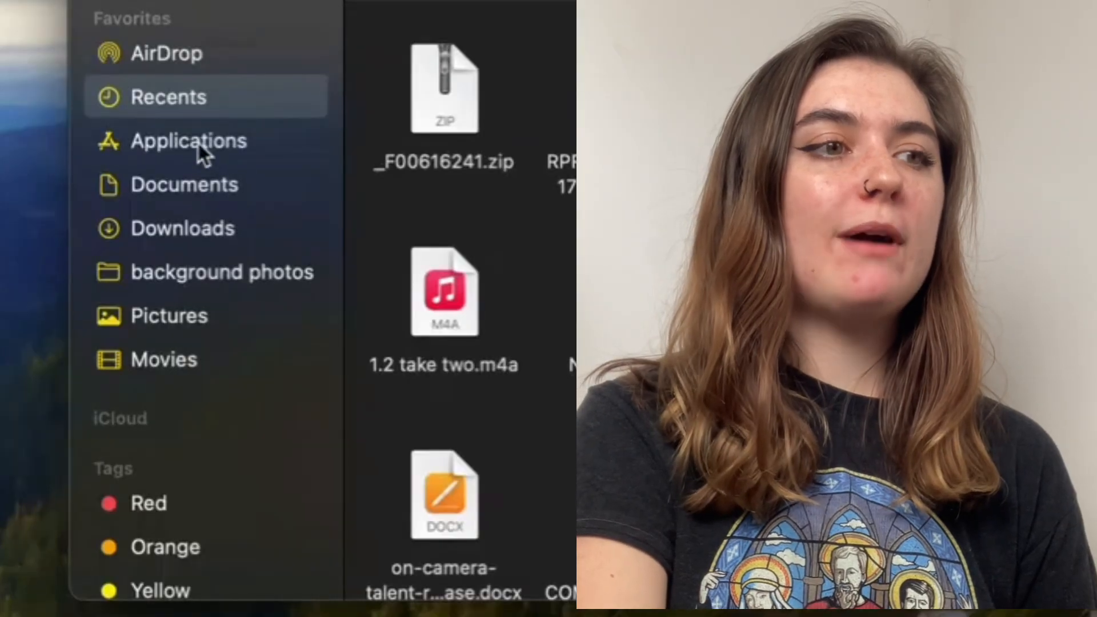
# Go into Applications and then into its Utilities folder.
pyautogui.click(188, 142)
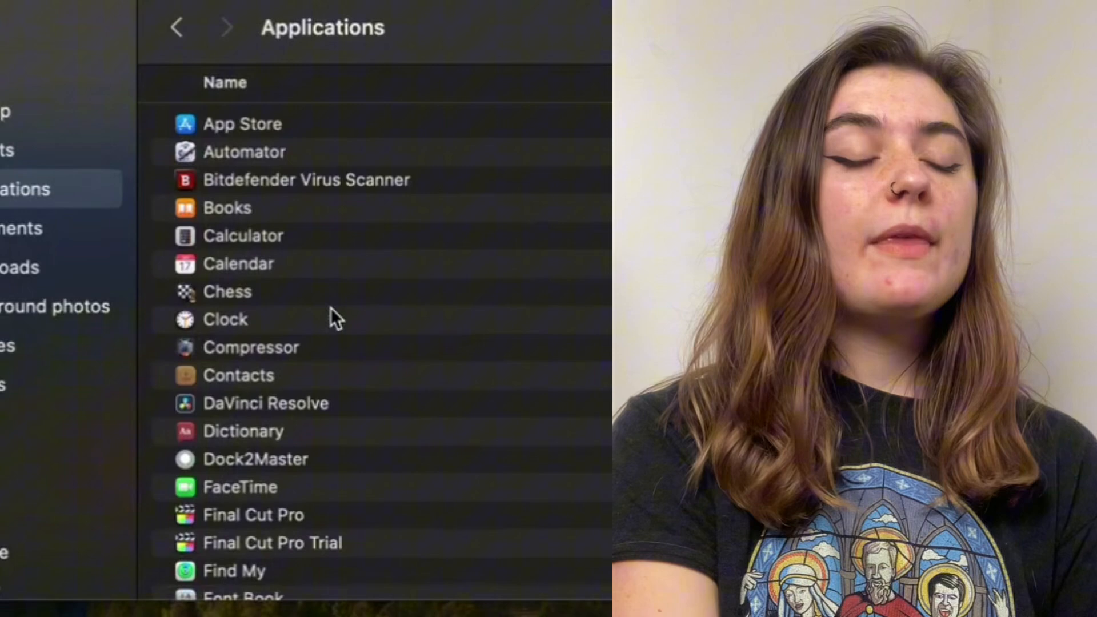
pyautogui.scroll(-3)
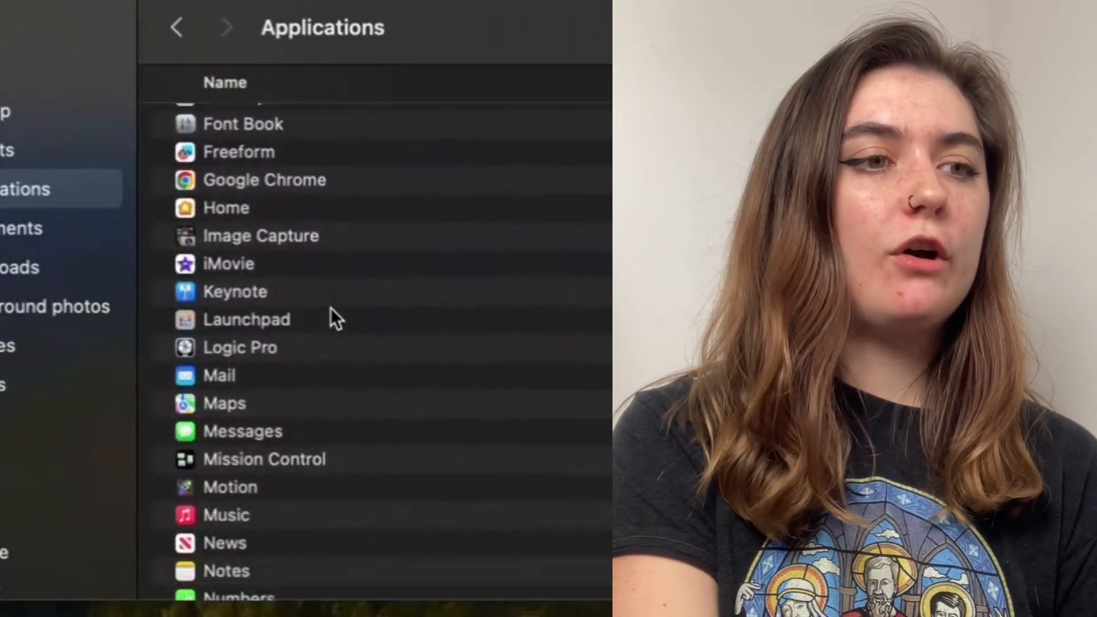
pyautogui.scroll(-3)
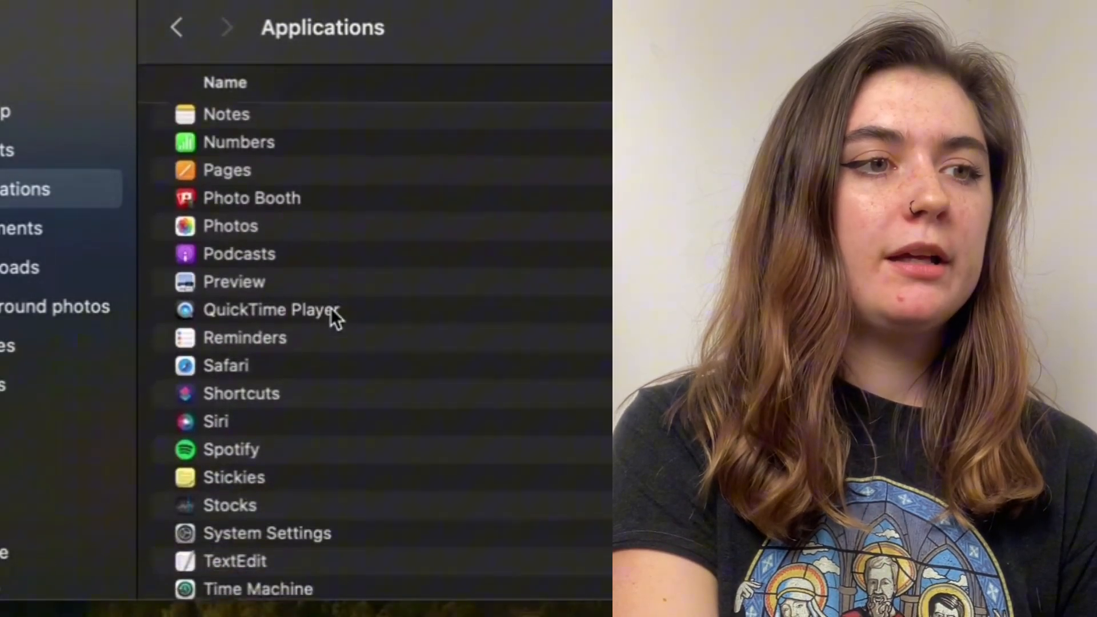
pyautogui.scroll(-3)
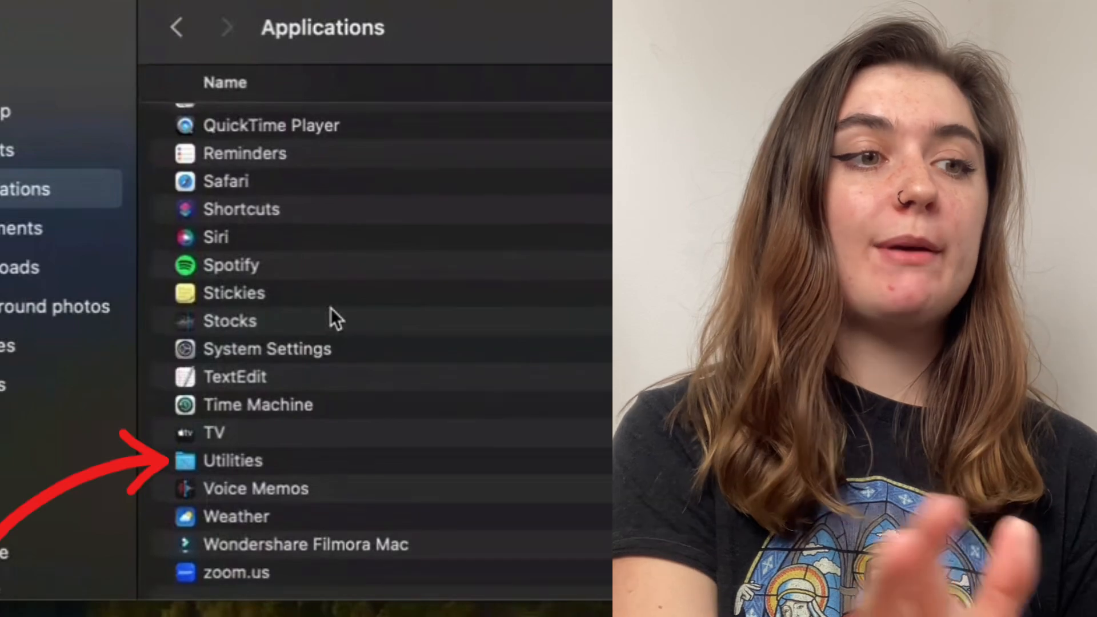
pyautogui.doubleClick(233, 460)
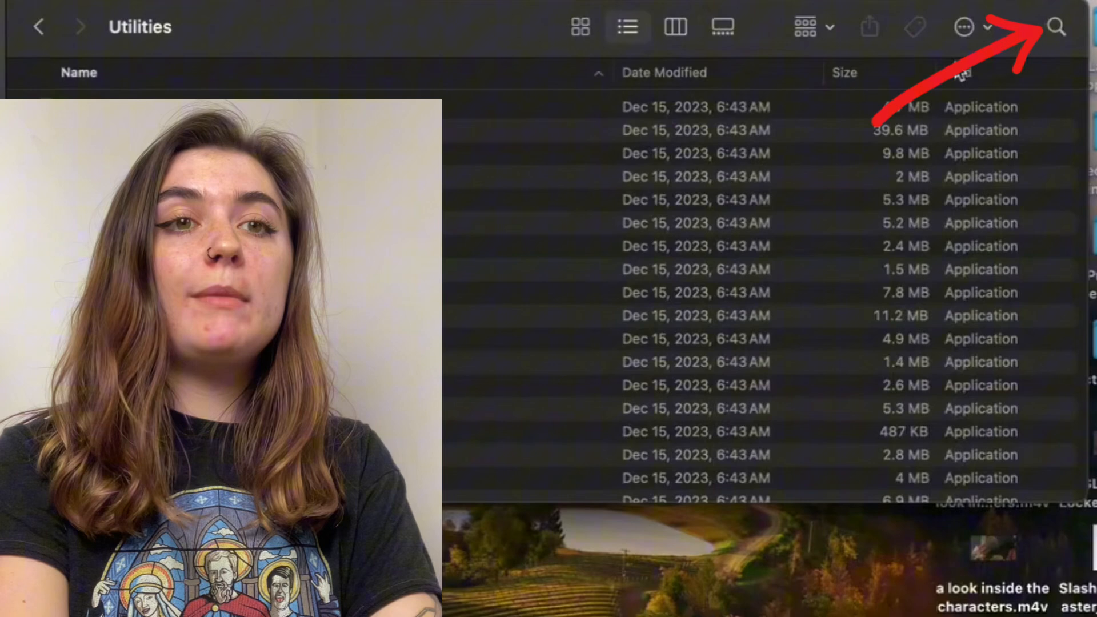
# Search Finder for 'audio midi setup' and launch the Audio MIDI Setup result.
pyautogui.click(1055, 27)
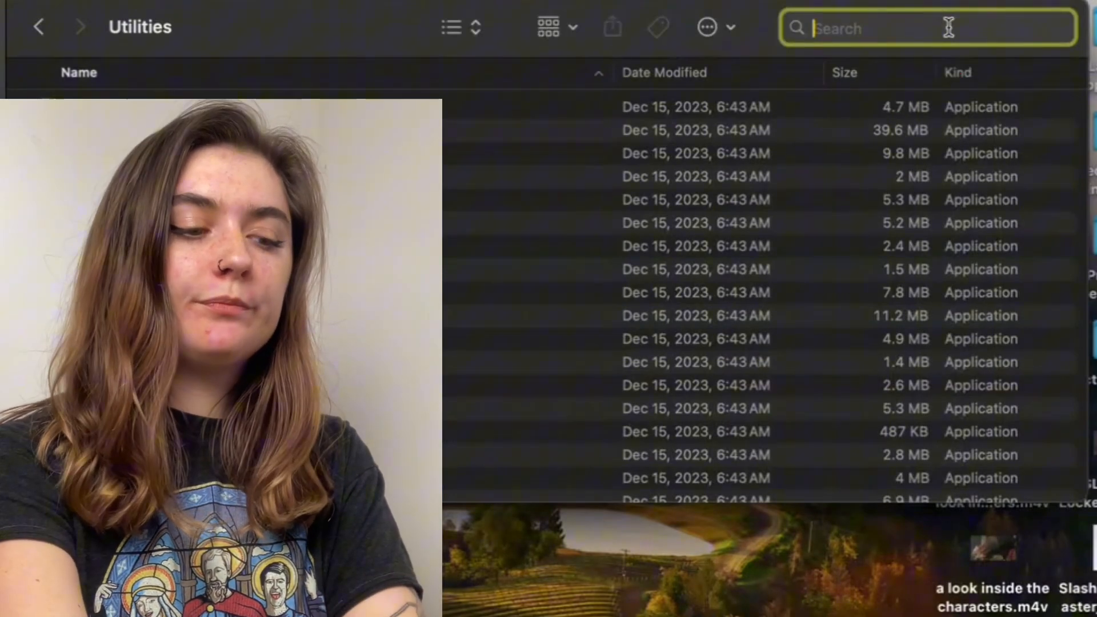
pyautogui.write('audio midi setup')
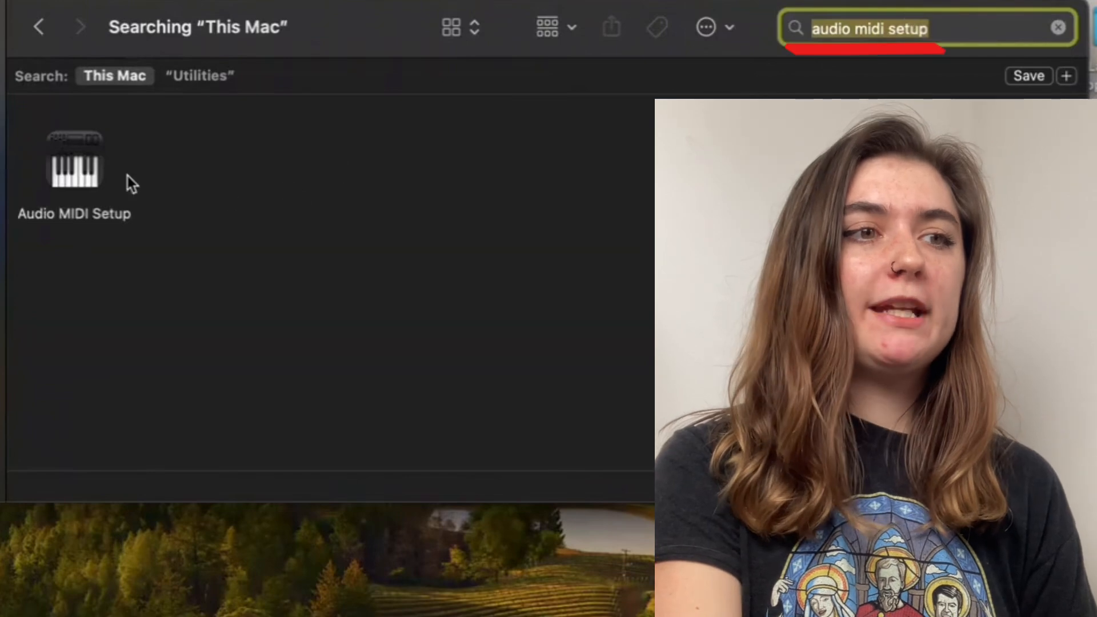
pyautogui.click(75, 165)
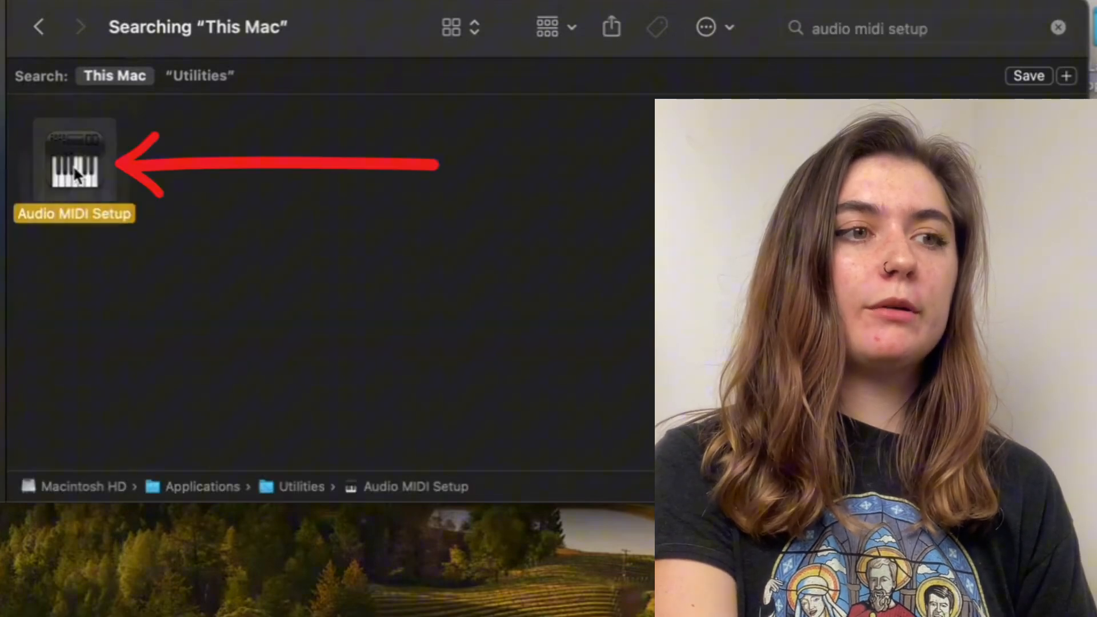
pyautogui.doubleClick(75, 161)
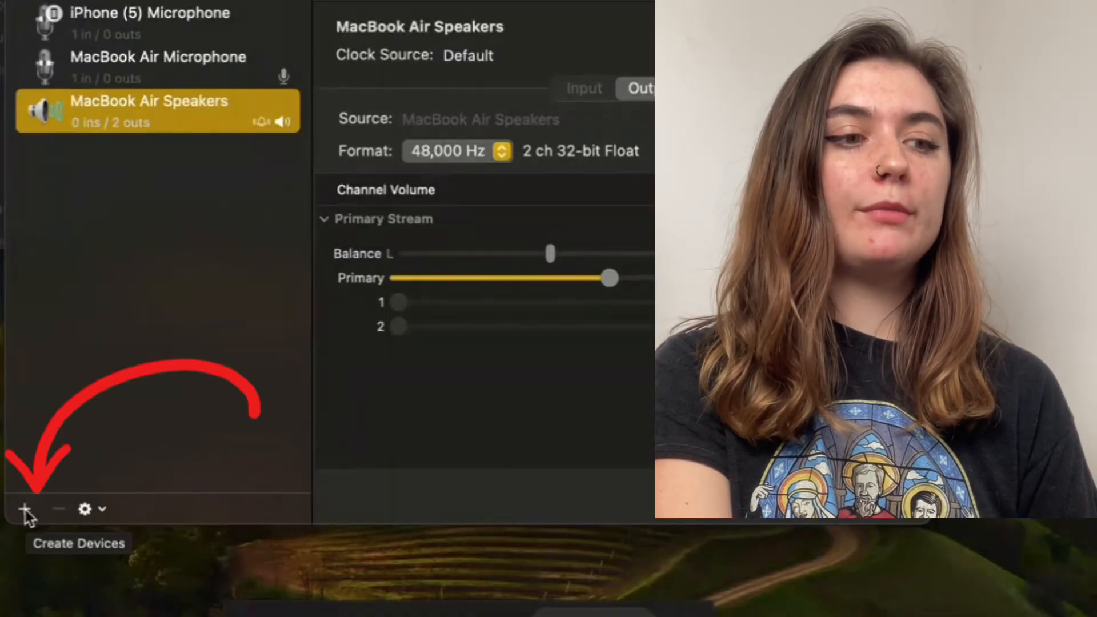
# Reveal the Create Devices menu with aggregate, multi-output and AirPlay options.
pyautogui.click(26, 508)
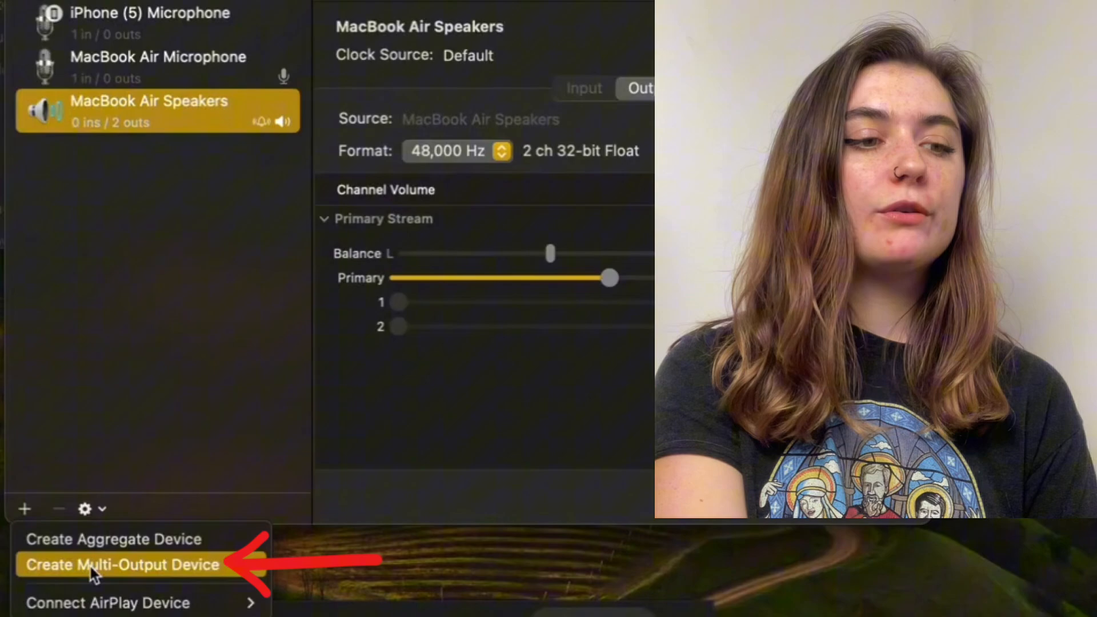
# Create a Multi-Output Device and enable Use for both pairs of AirPods.
pyautogui.click(123, 565)
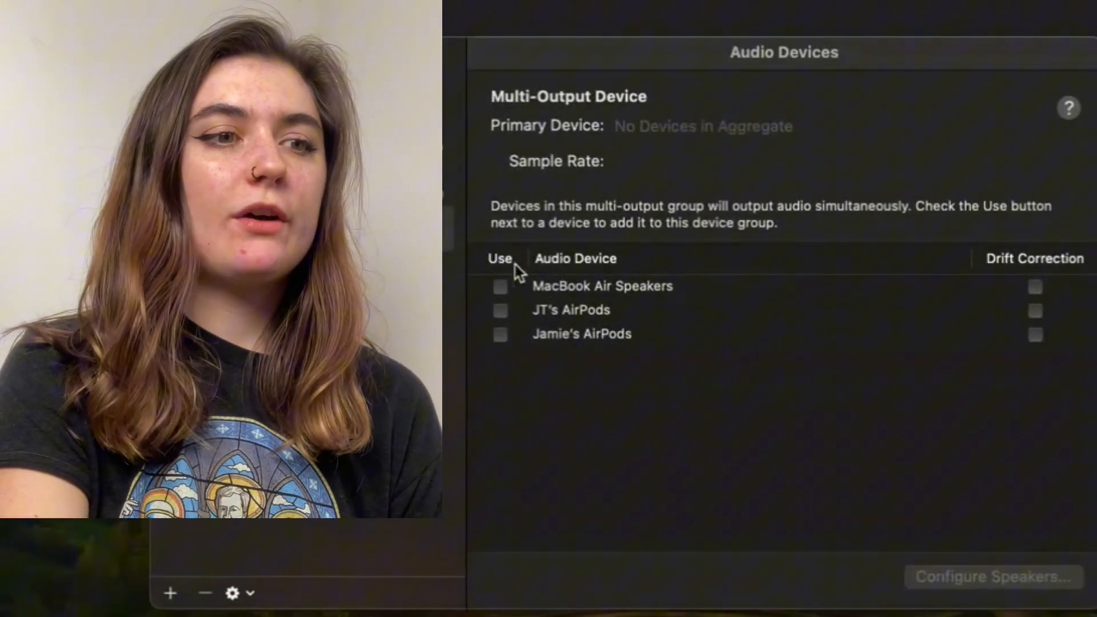
pyautogui.moveTo(507, 343)
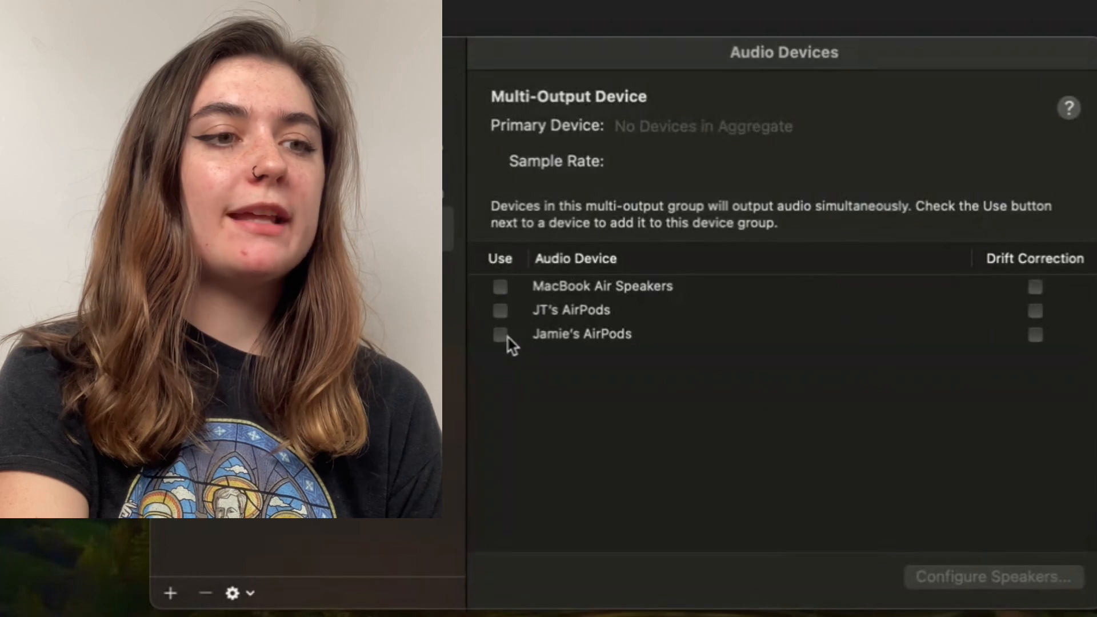
pyautogui.click(500, 333)
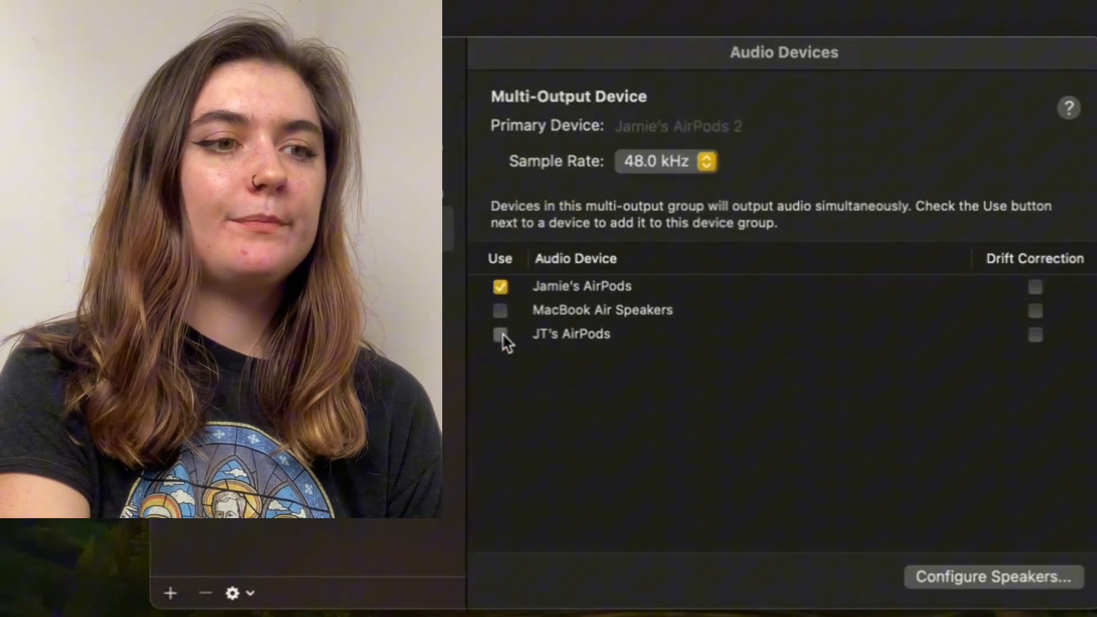
pyautogui.click(500, 333)
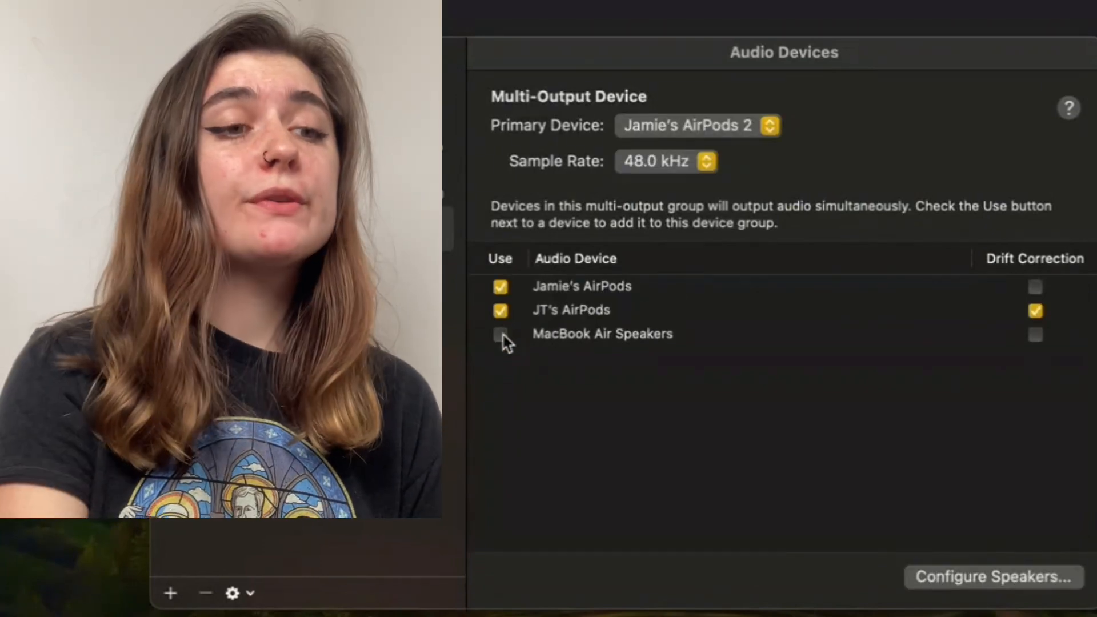
pyautogui.moveTo(630, 388)
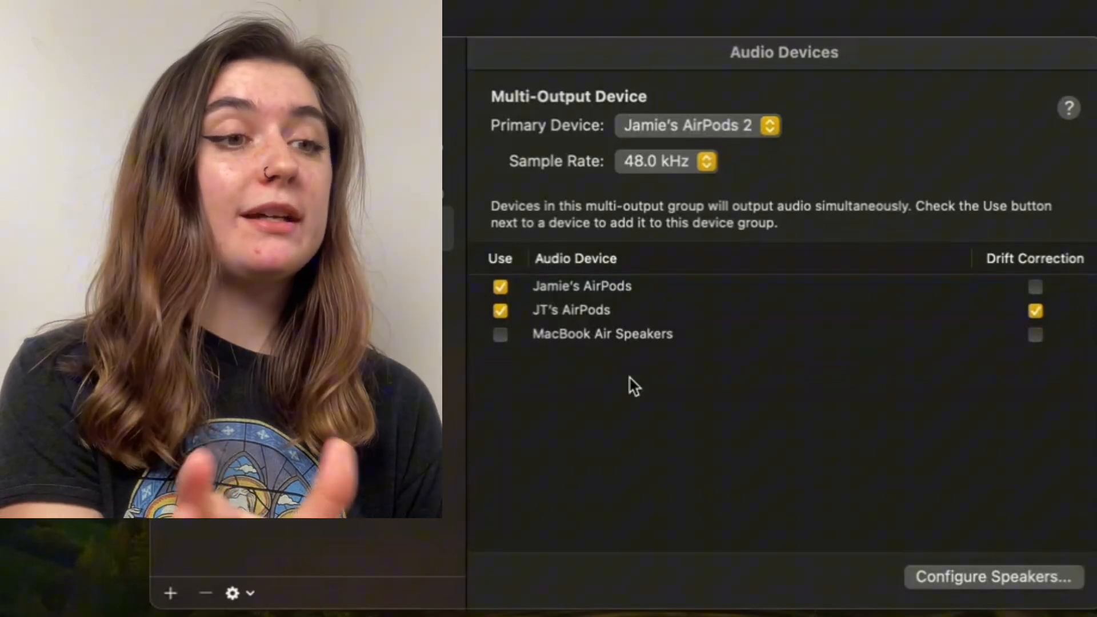